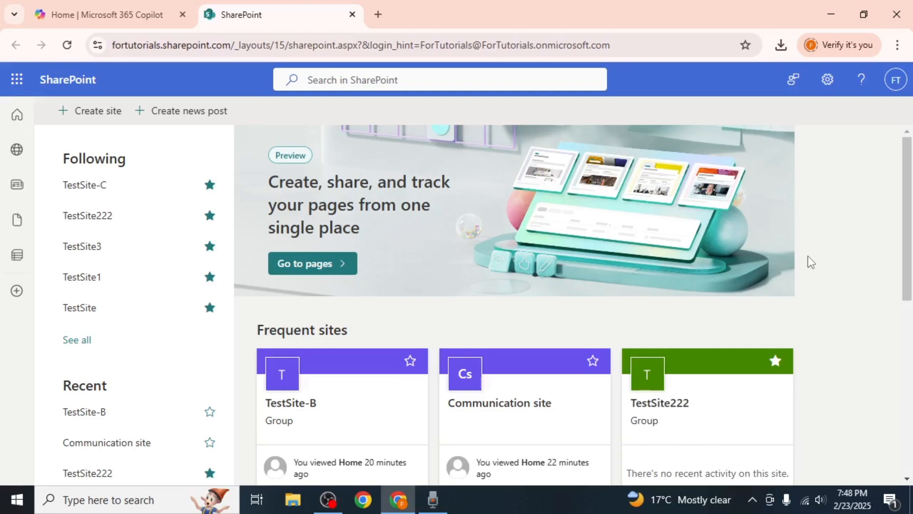
pyautogui.moveTo(348, 405)
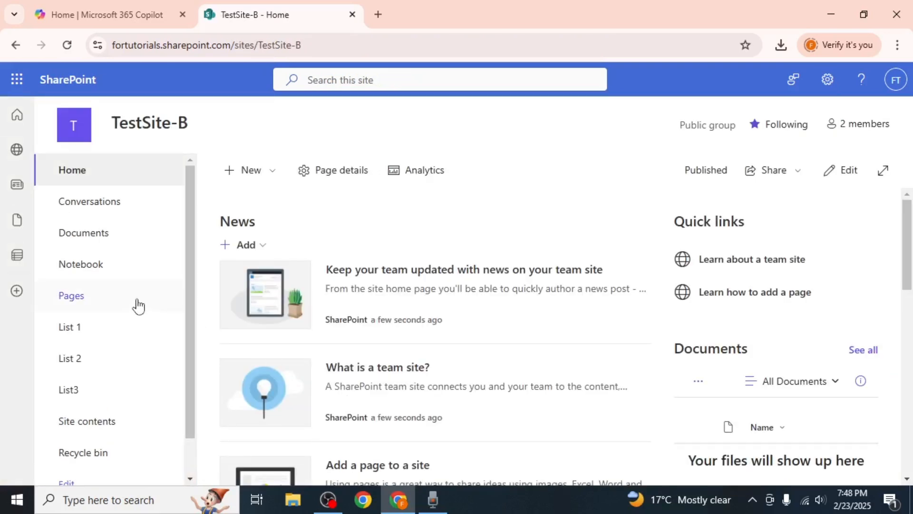
# Scroll to TestSite-B under Frequent sites and open its recycle bin.
pyautogui.scroll(-3)
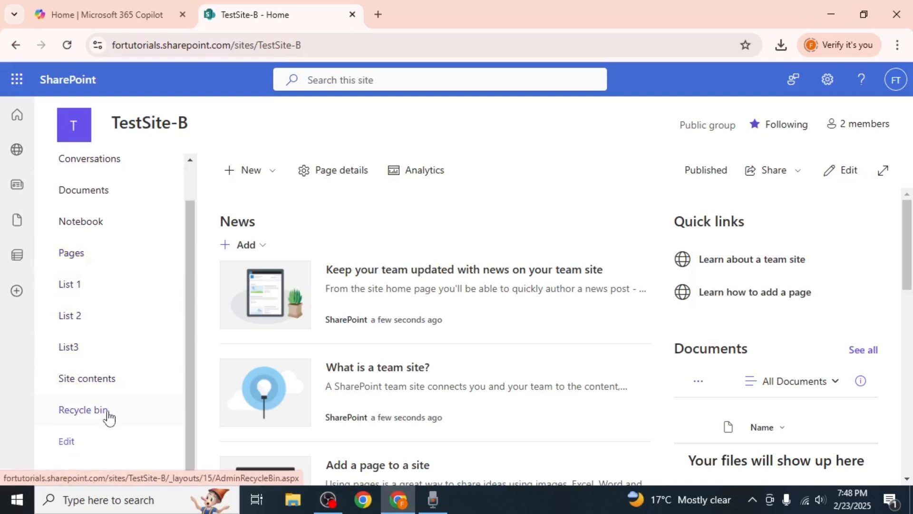
pyautogui.click(83, 410)
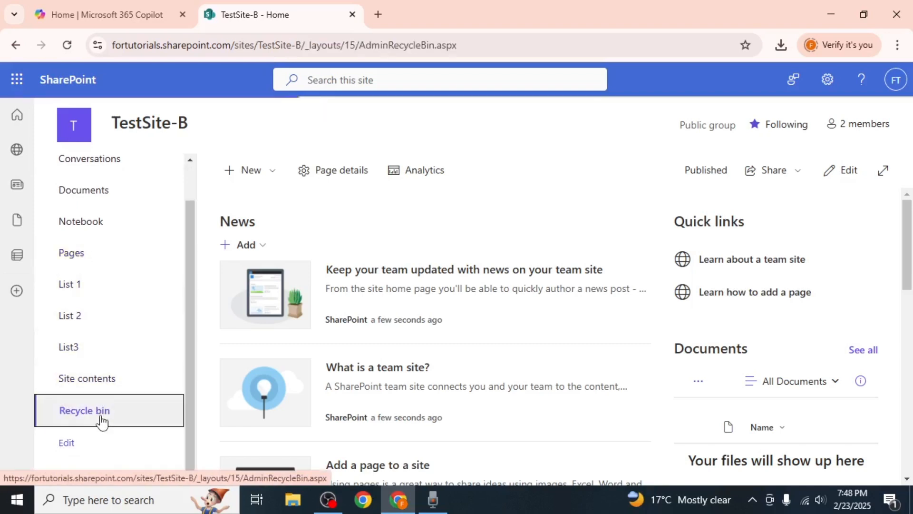
# Load the TestSite-B recycle bin listing, then open the '2 members' group membership panel.
pyautogui.click(84, 410)
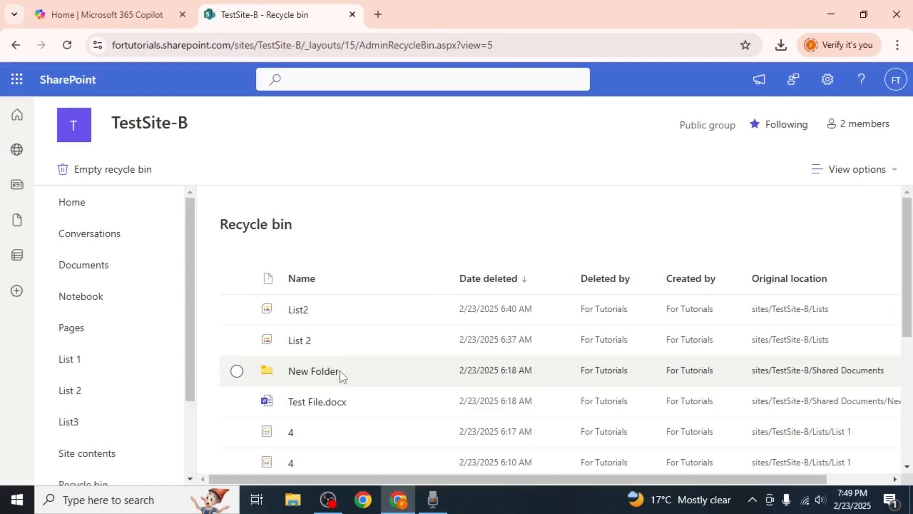
pyautogui.moveTo(324, 431)
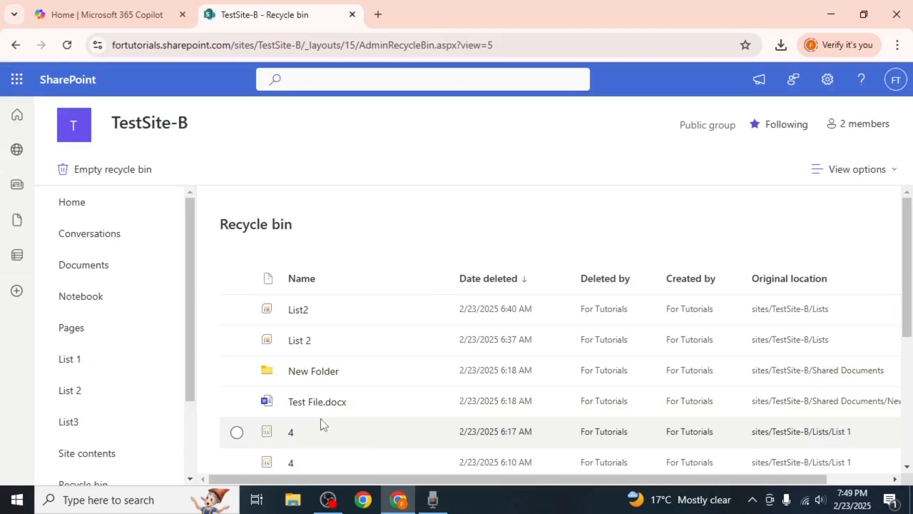
pyautogui.moveTo(709, 143)
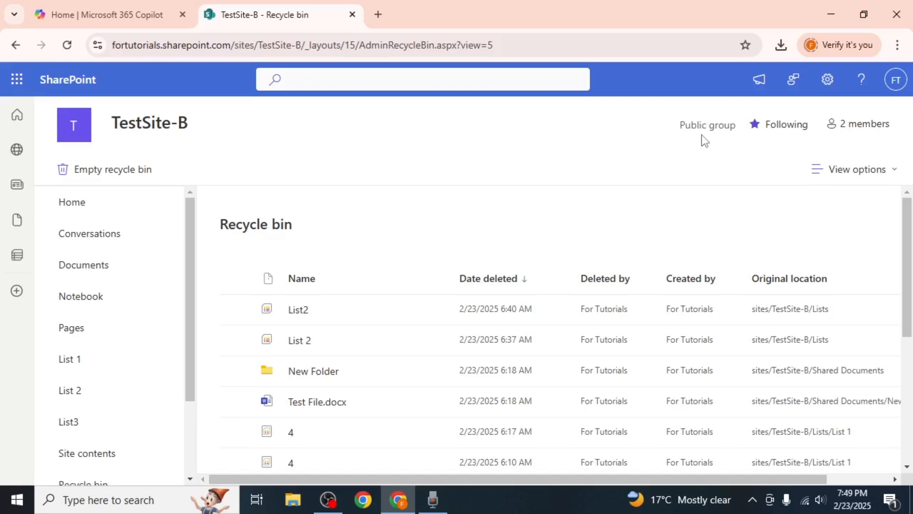
pyautogui.moveTo(786, 124)
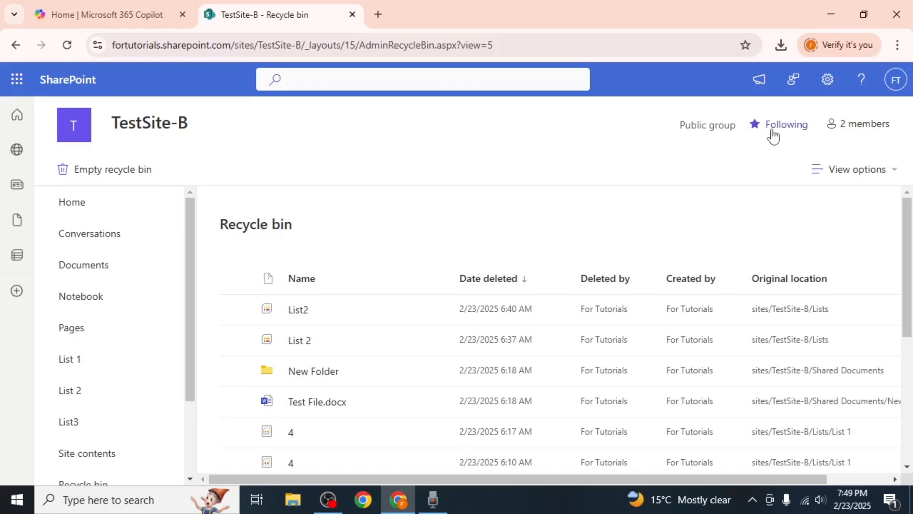
pyautogui.moveTo(859, 125)
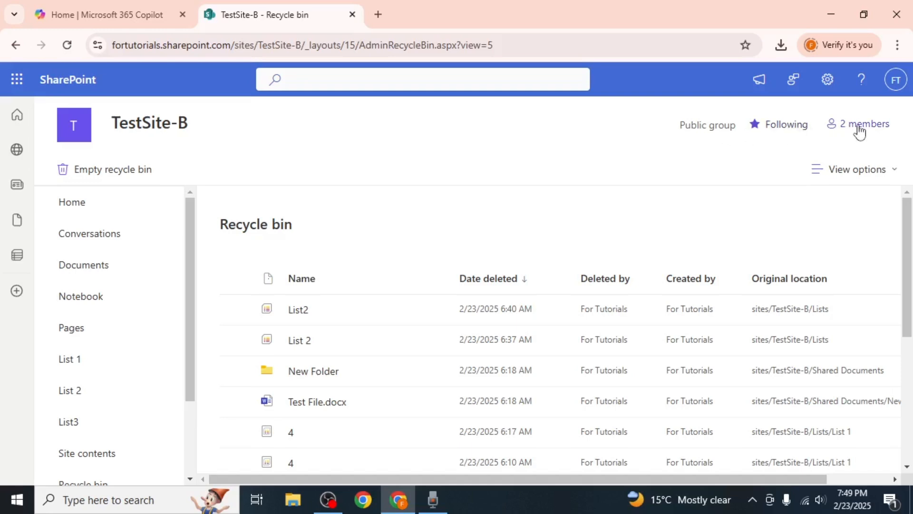
pyautogui.click(863, 124)
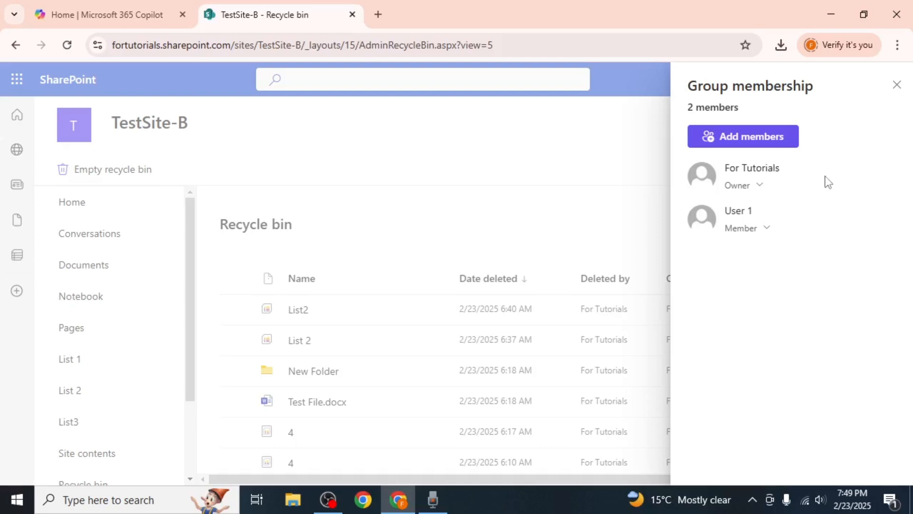
# Check User 1's role options, then start adding the suggested account as a member.
pyautogui.click(748, 228)
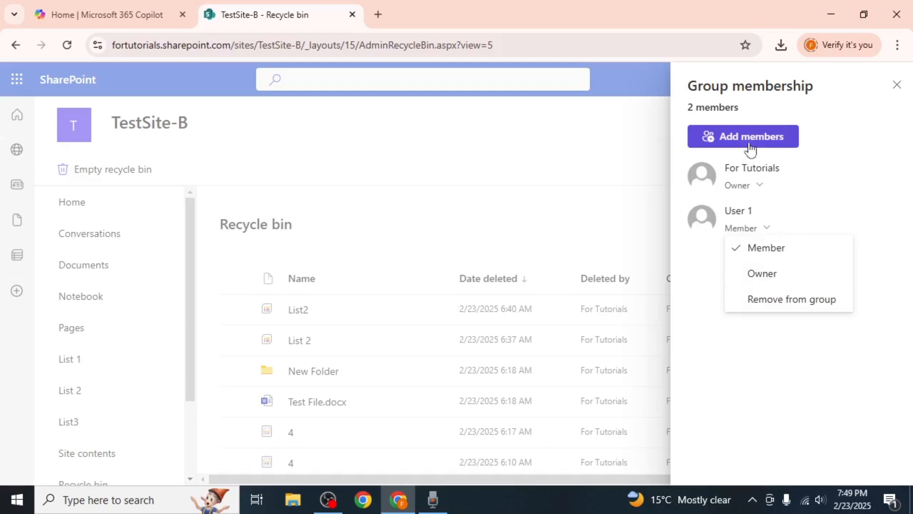
pyautogui.click(750, 136)
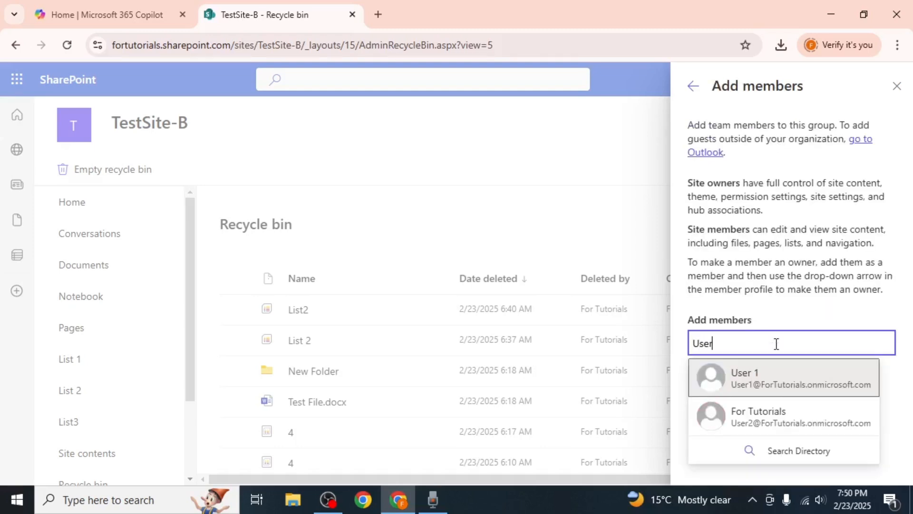
pyautogui.click(757, 416)
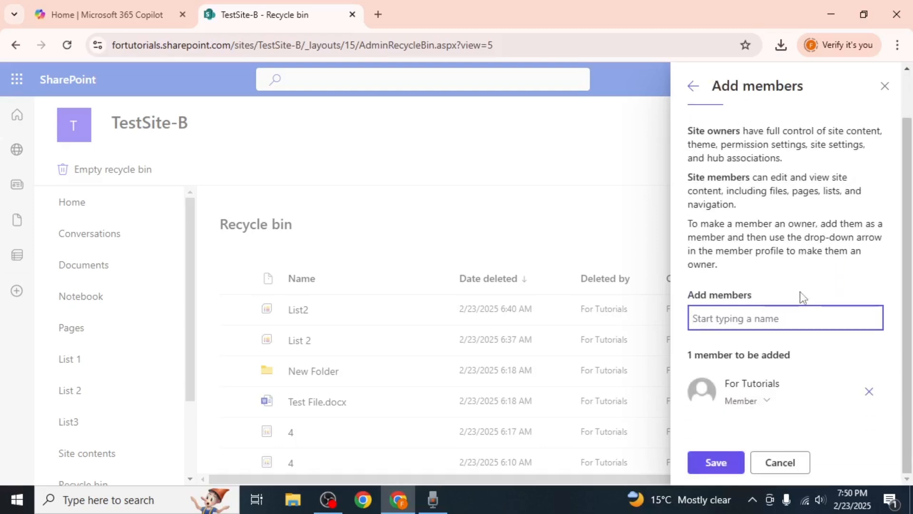
# Keep the new member's role as Member, save, and close the membership panel.
pyautogui.click(748, 400)
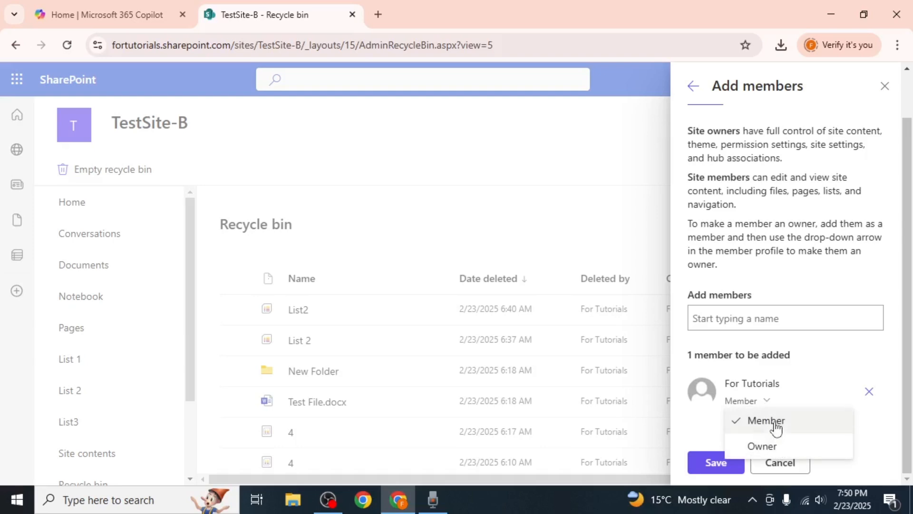
pyautogui.click(765, 420)
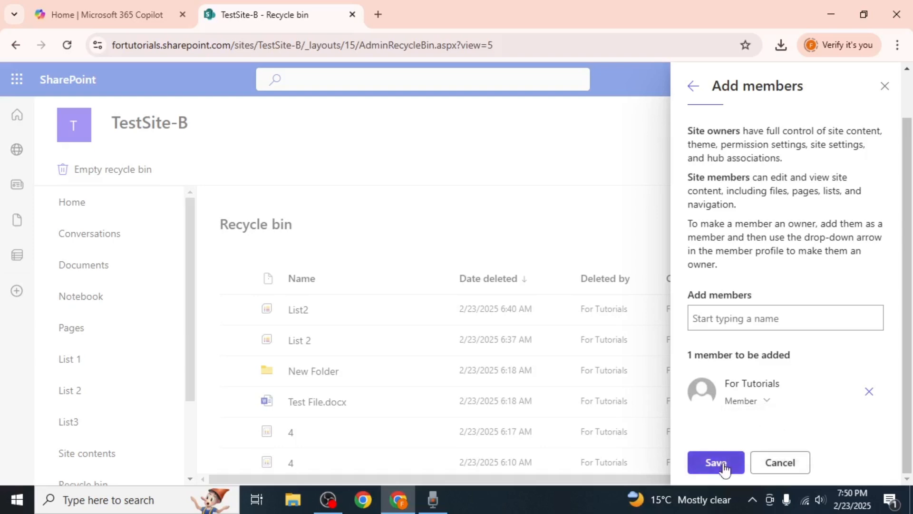
pyautogui.click(716, 462)
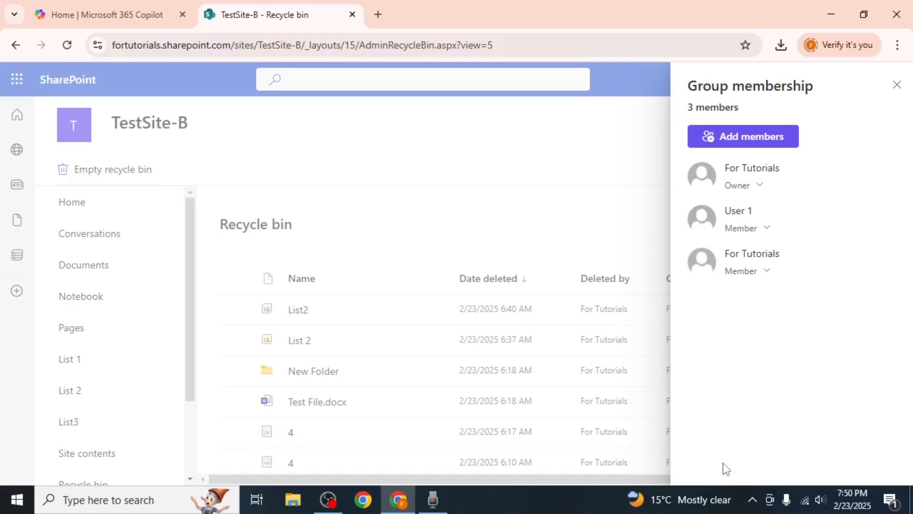
pyautogui.moveTo(897, 85)
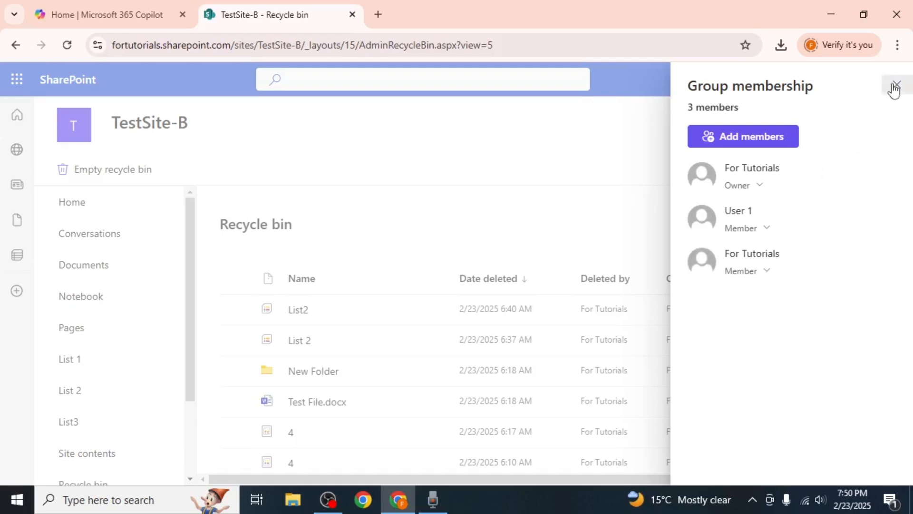
pyautogui.click(899, 85)
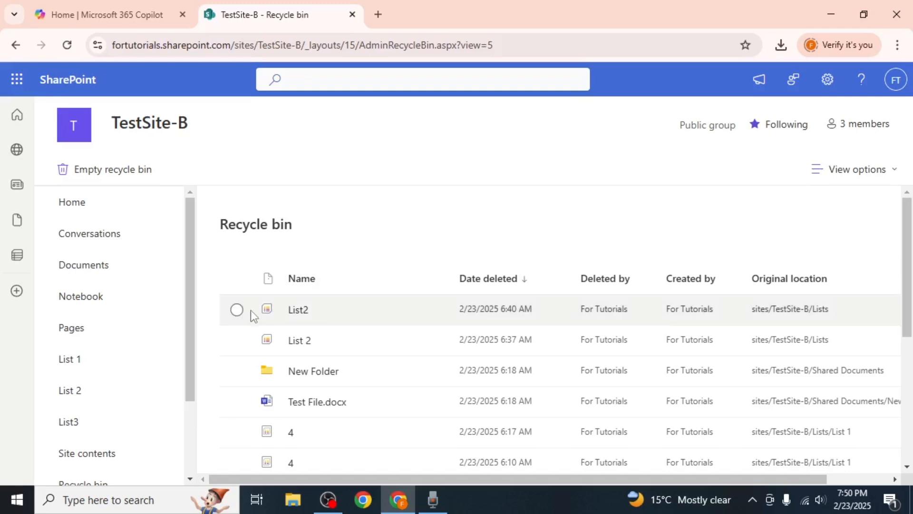
pyautogui.moveTo(242, 340)
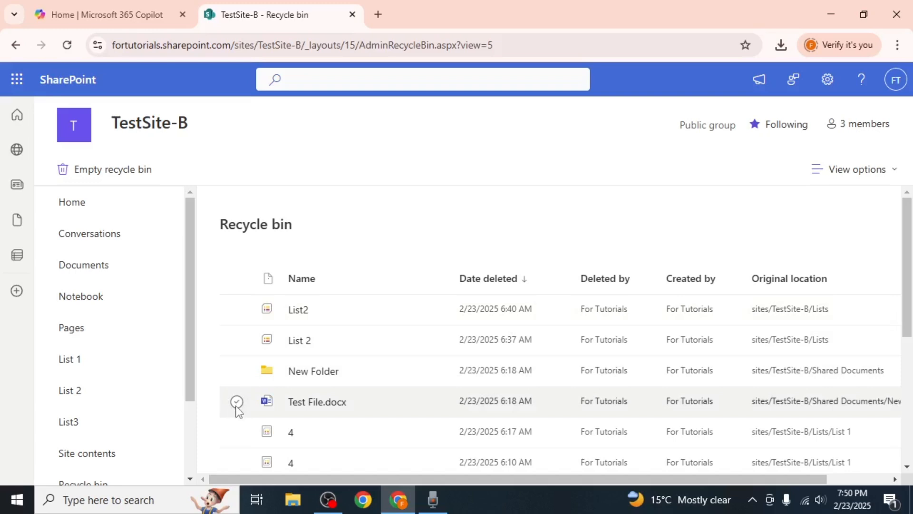
# Select Test File.docx, delete it, and confirm the permanent deletion.
pyautogui.click(237, 401)
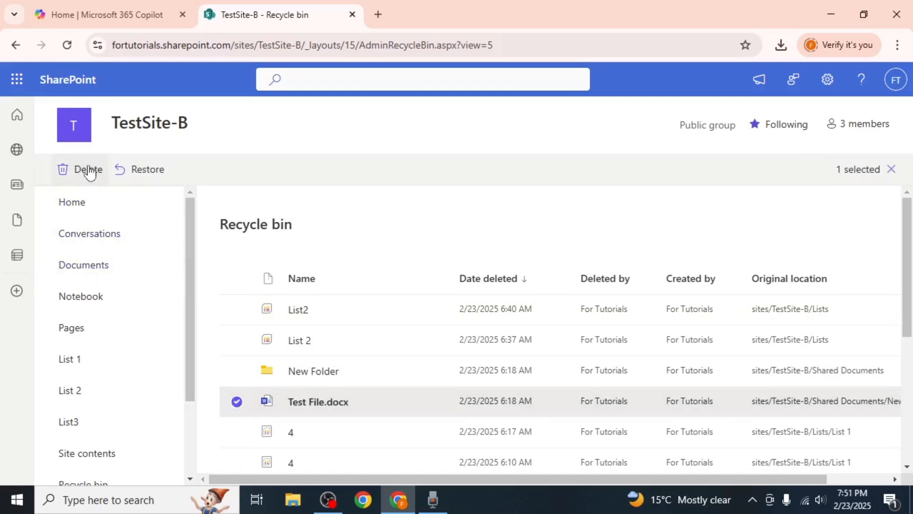
pyautogui.click(88, 170)
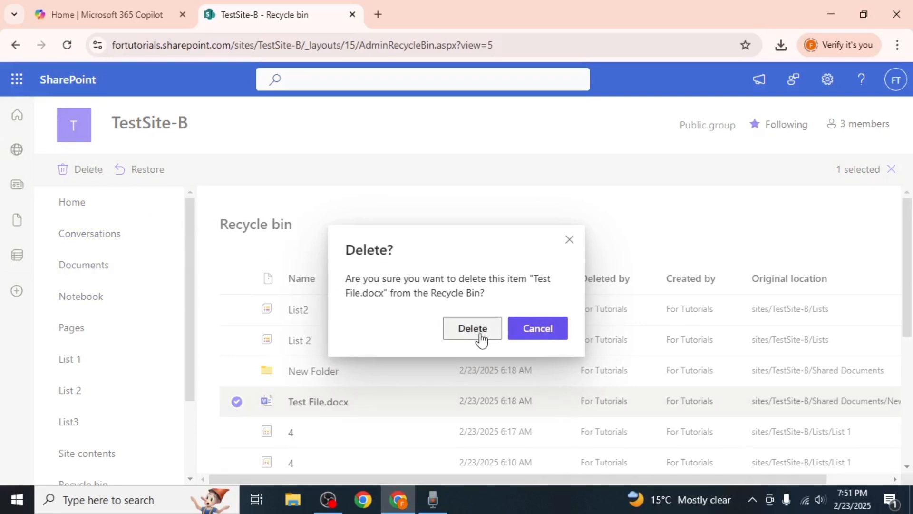
pyautogui.click(472, 328)
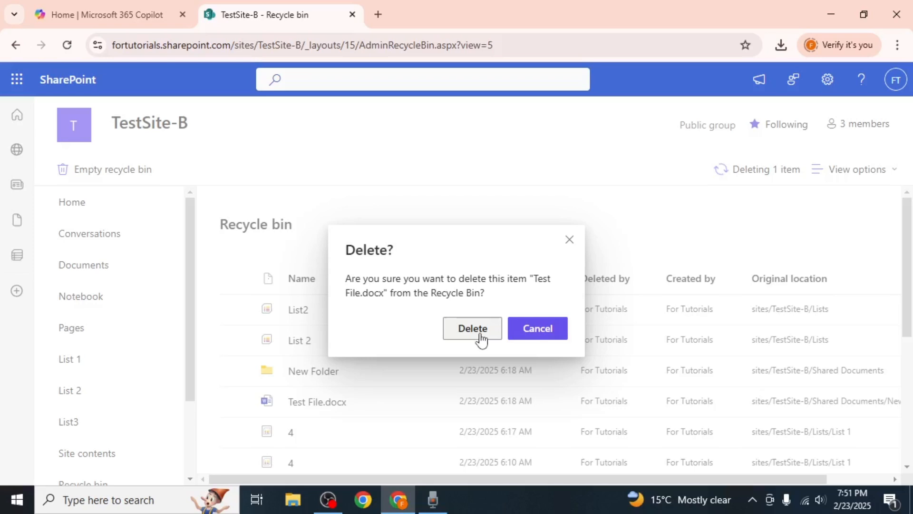
pyautogui.click(471, 328)
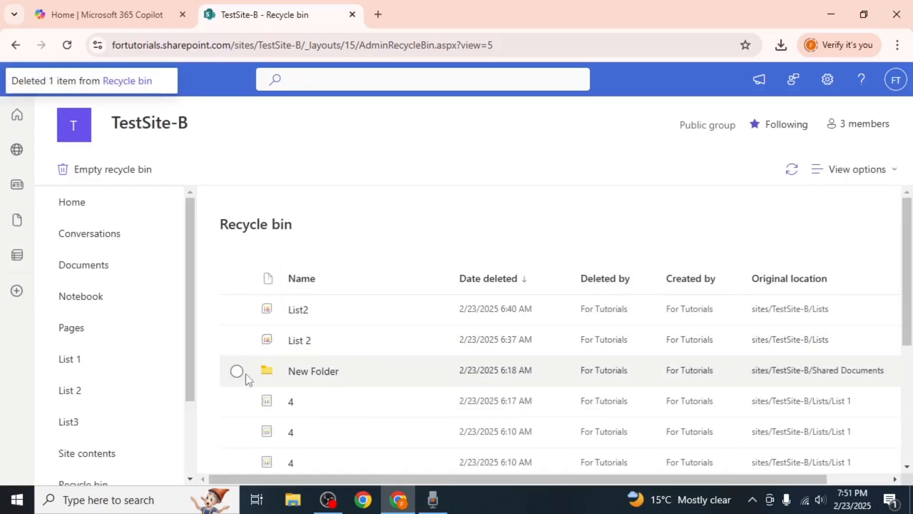
# Select New Folder in the recycle bin and restore it.
pyautogui.click(237, 371)
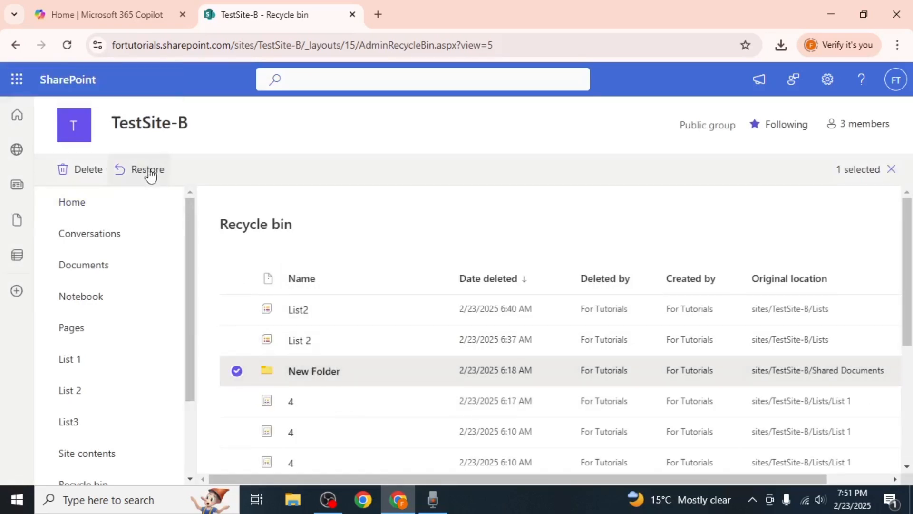
pyautogui.click(148, 169)
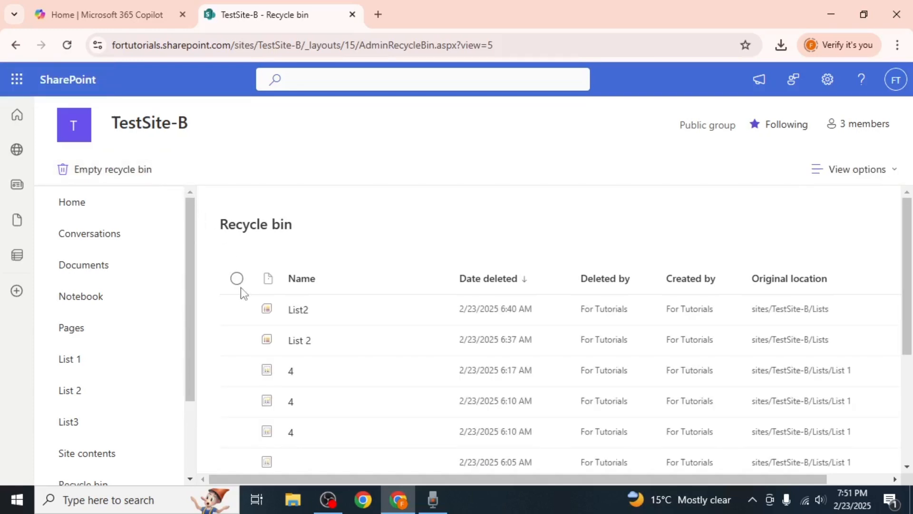